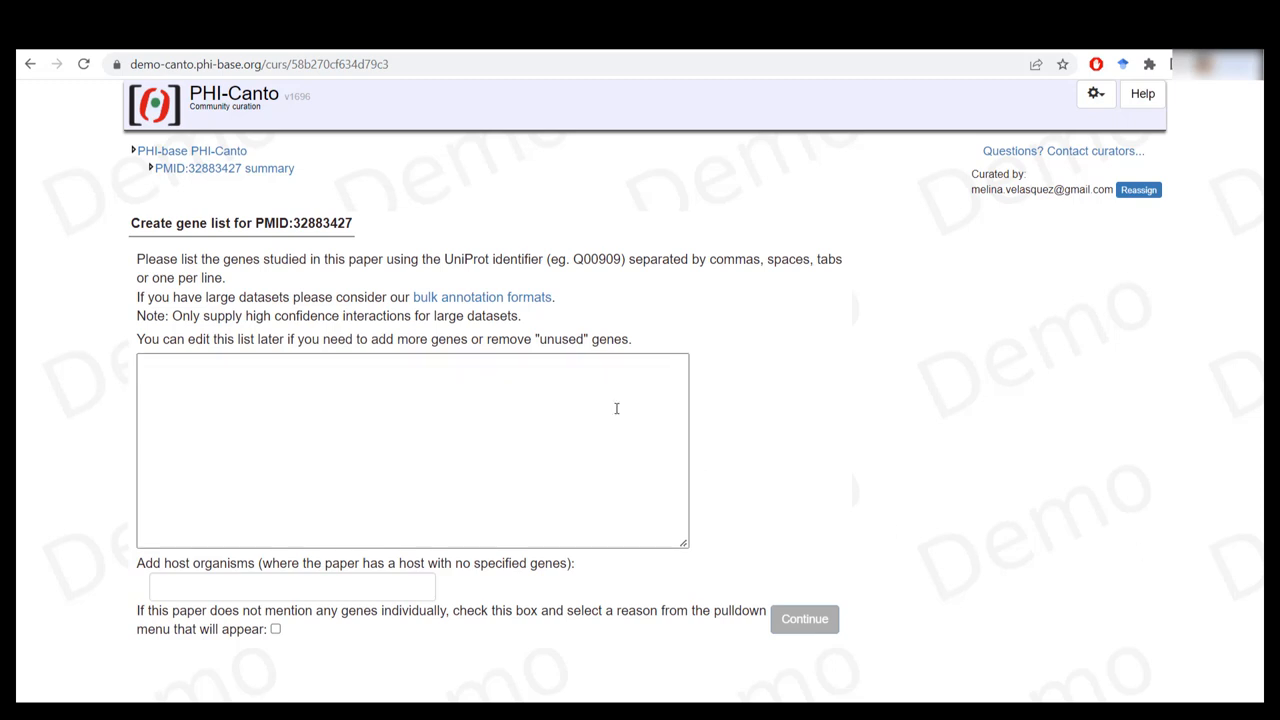
Step: Enter UniProt ID A0A0E0SJI5 into the gene list box for PMID:32883427
type("A0A0E0SJI5")
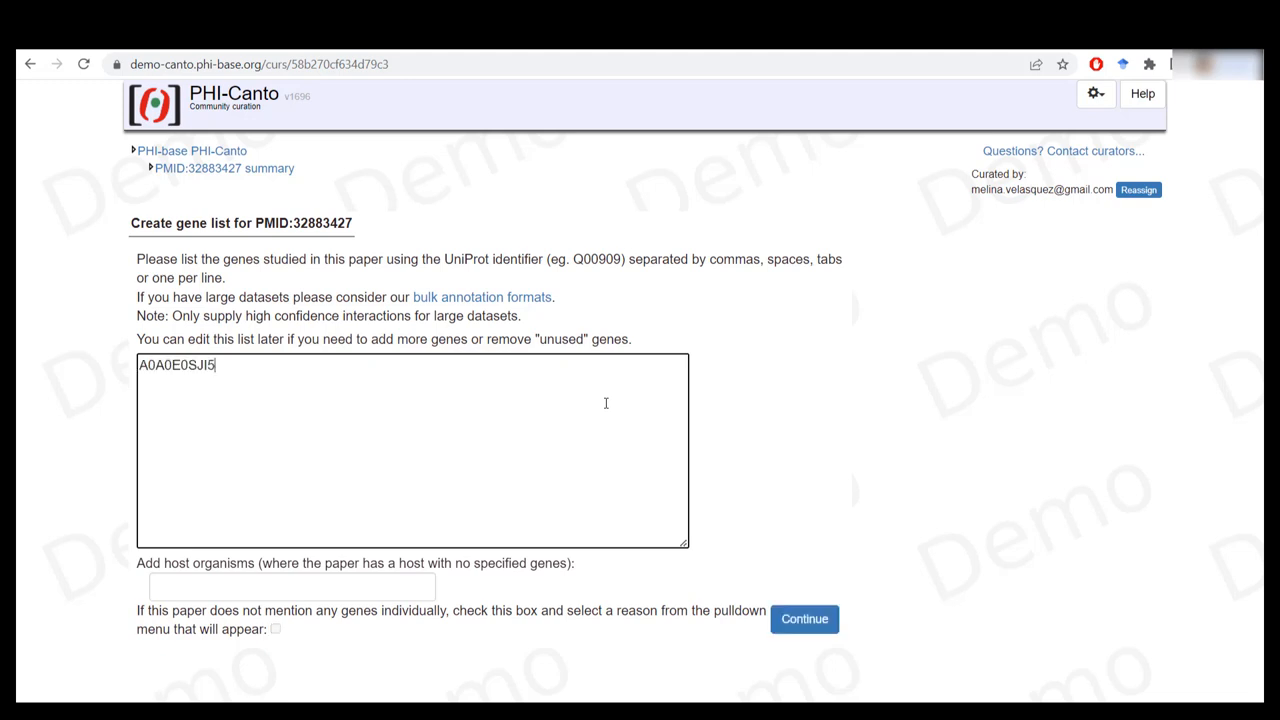
mouse_move(420, 484)
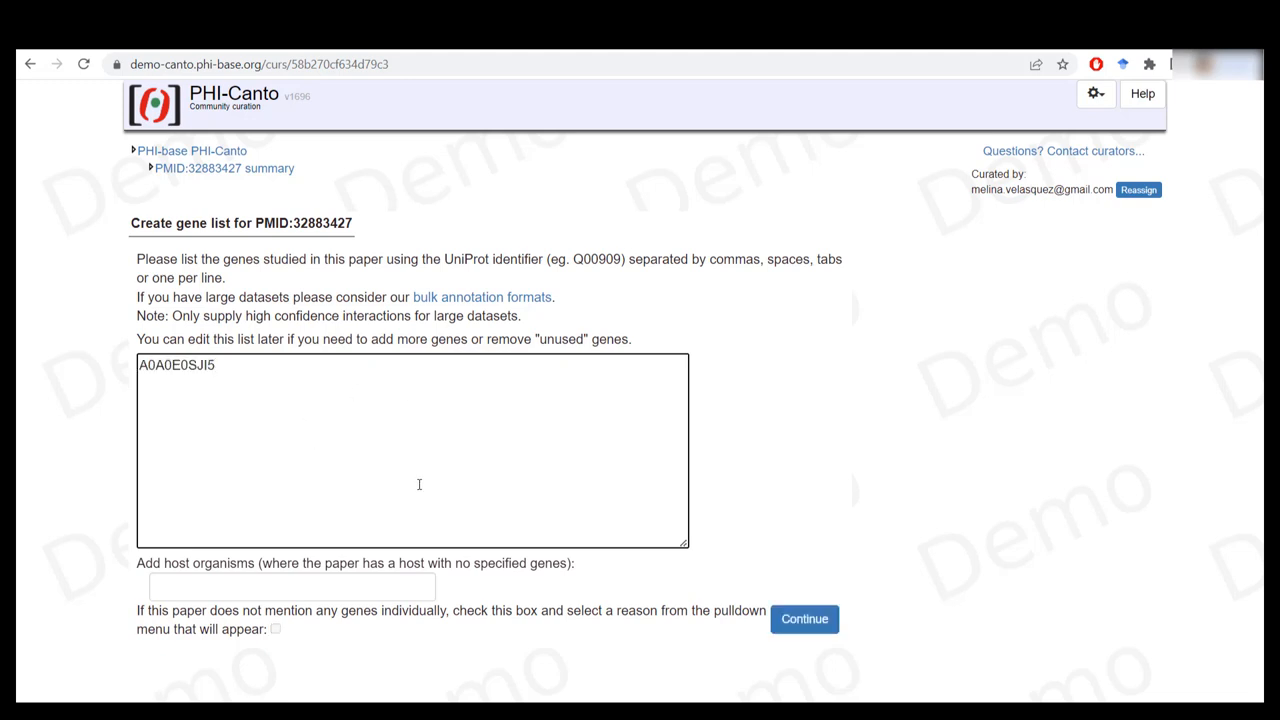
mouse_move(880, 600)
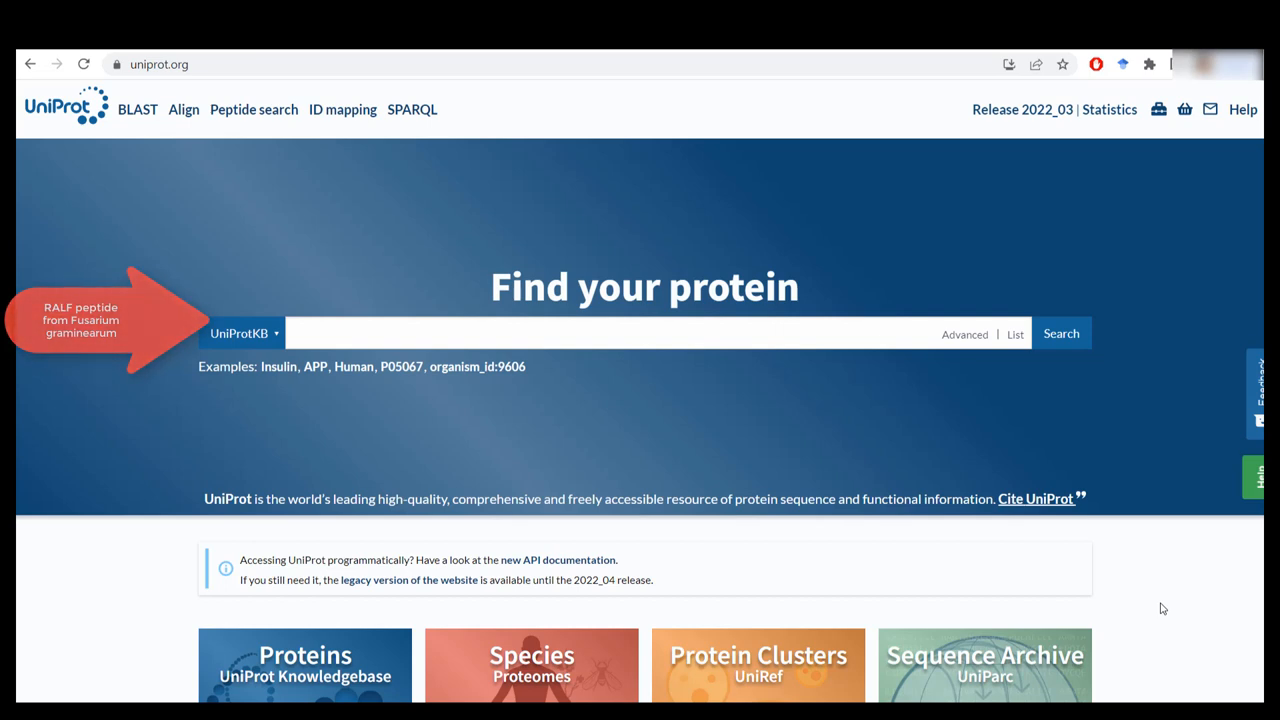
Step: Search UniProtKB for FGRAMPH1_01T16205 and reach the A0A0E0SJI5 entry
left_click(514, 332)
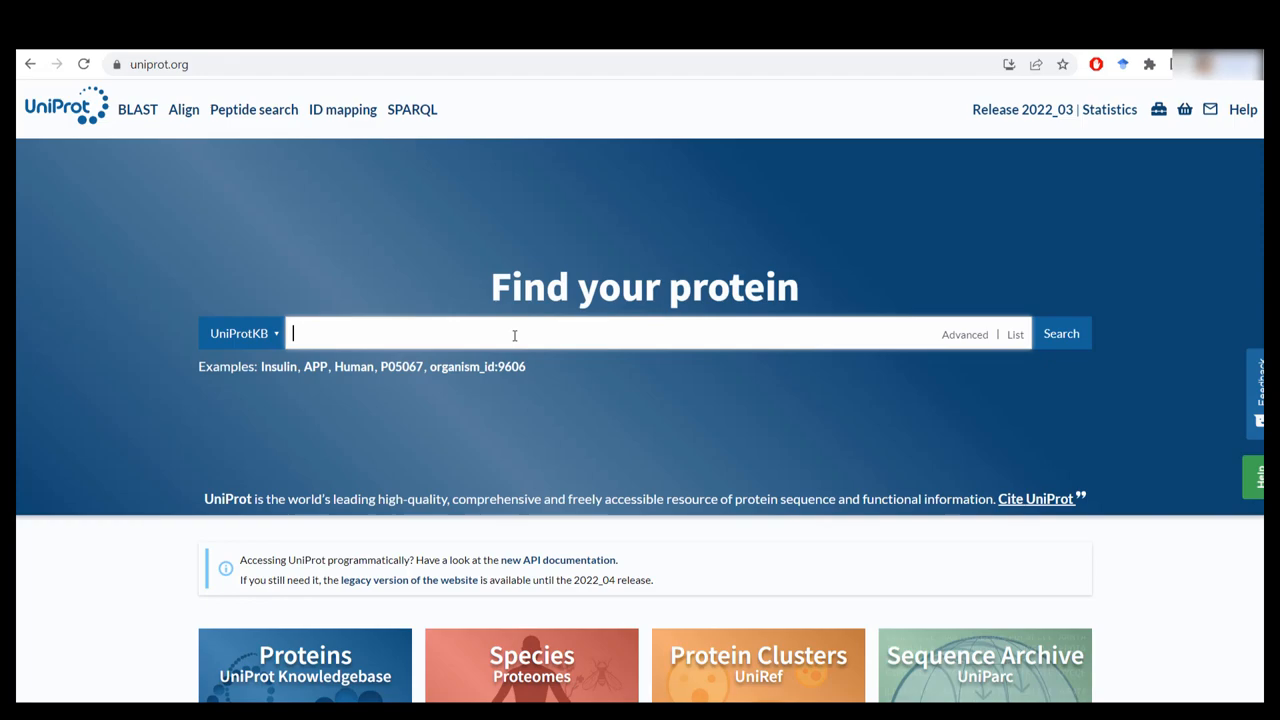
type("FGRAMPH1_01T16205")
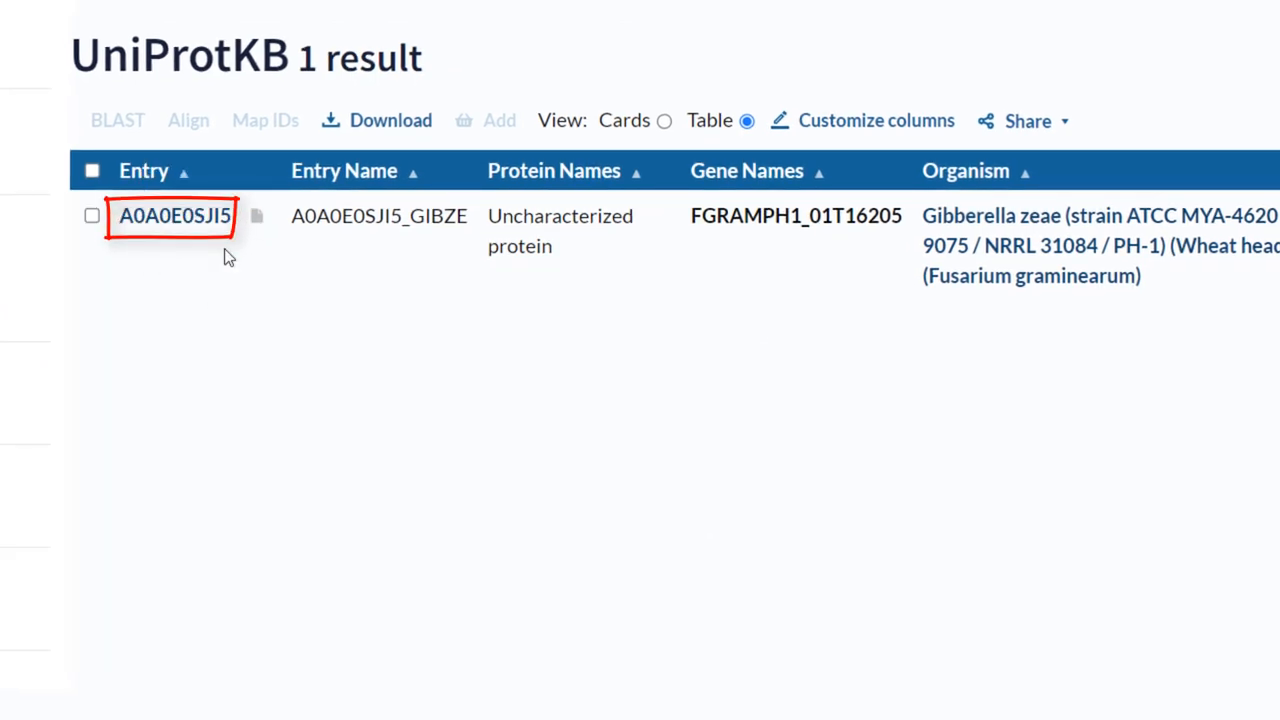
left_click(174, 216)
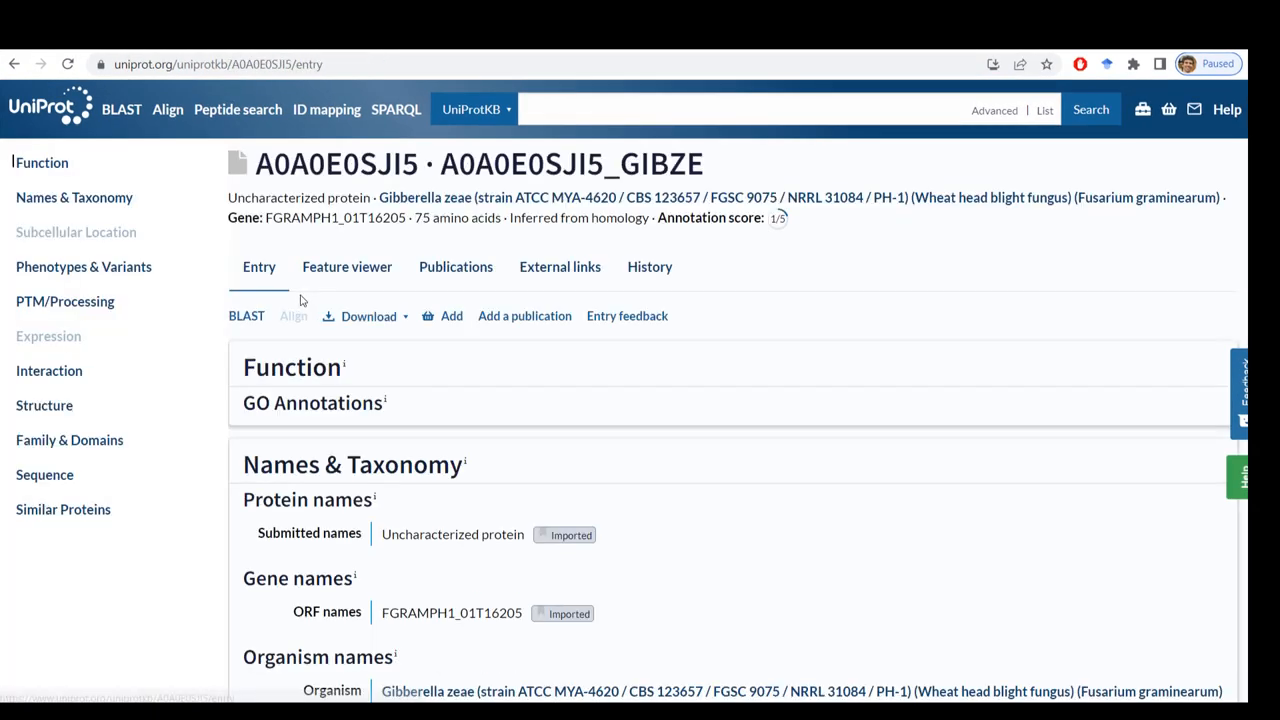
Step: Review the entry's function, taxonomy and accessions, then return to the search page
left_click(312, 402)
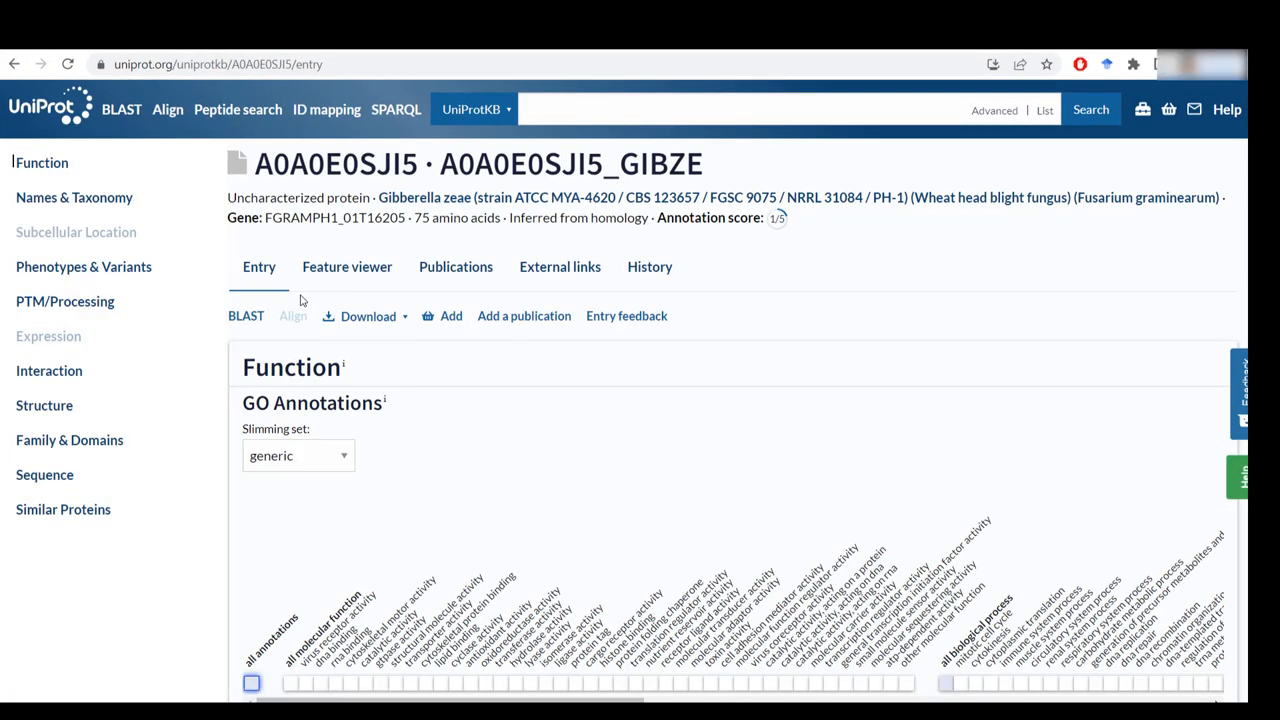
scroll("down", 3)
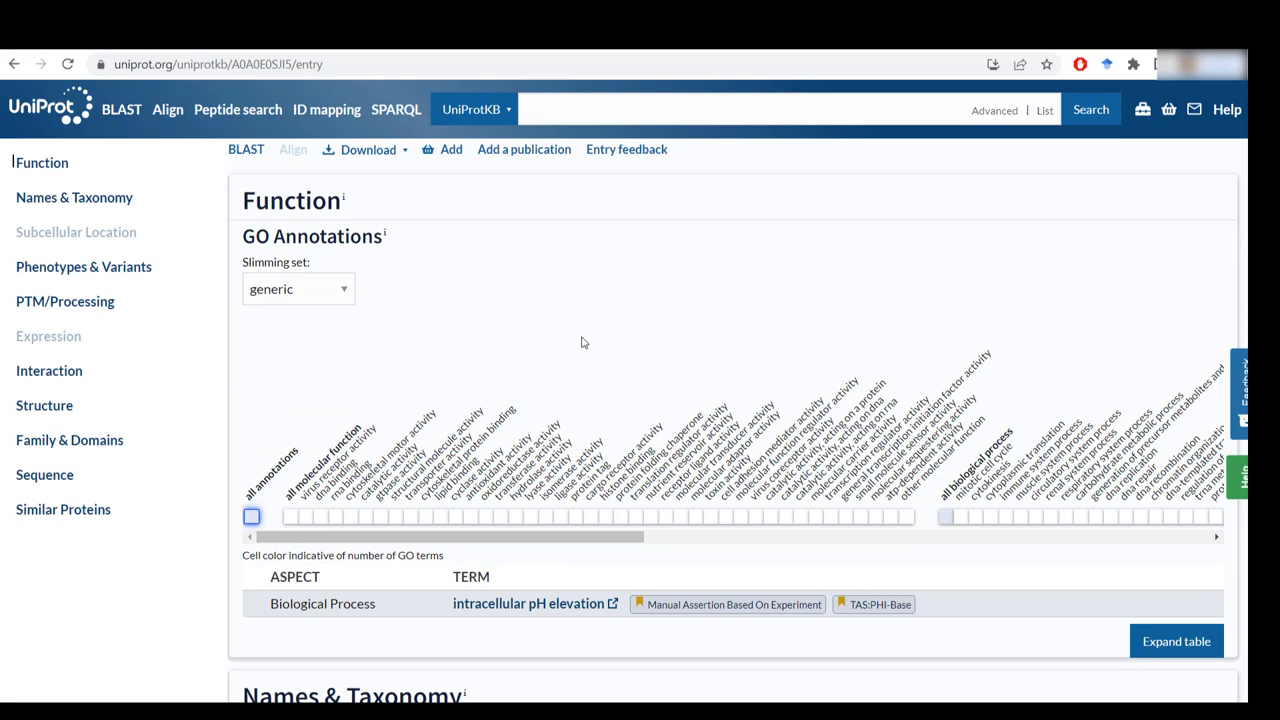
scroll("down", 3)
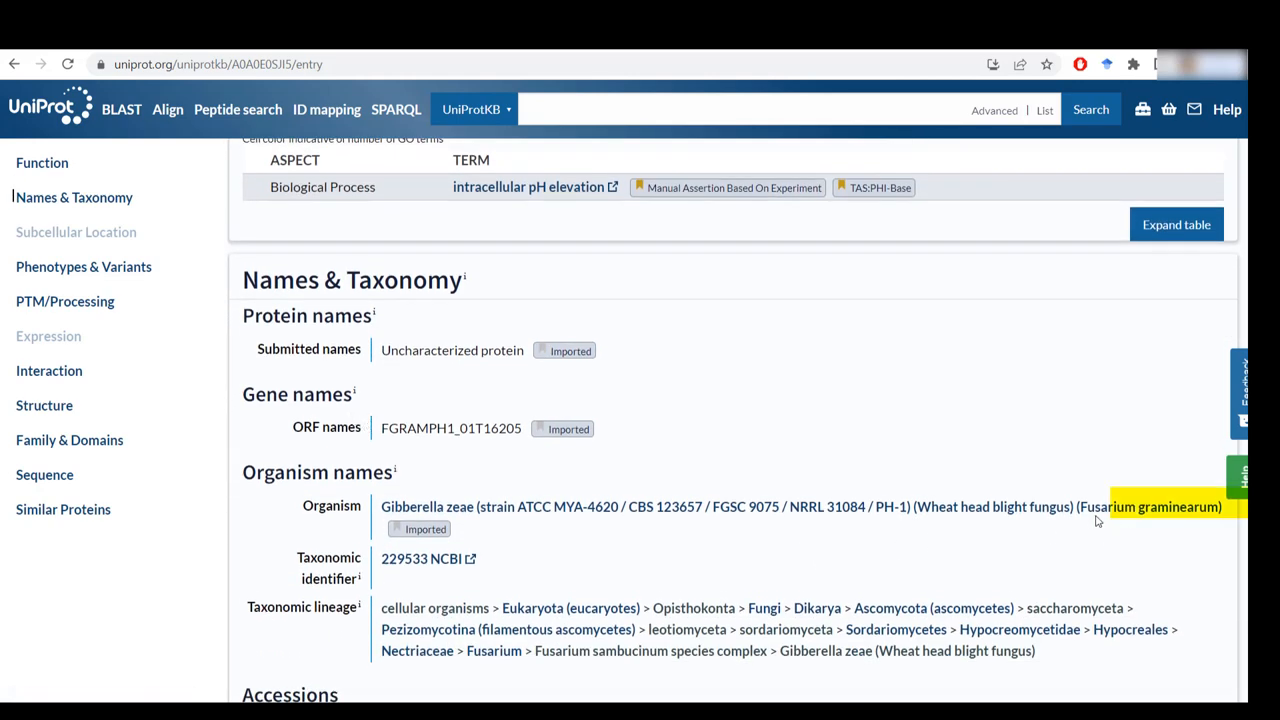
scroll("down", 3)
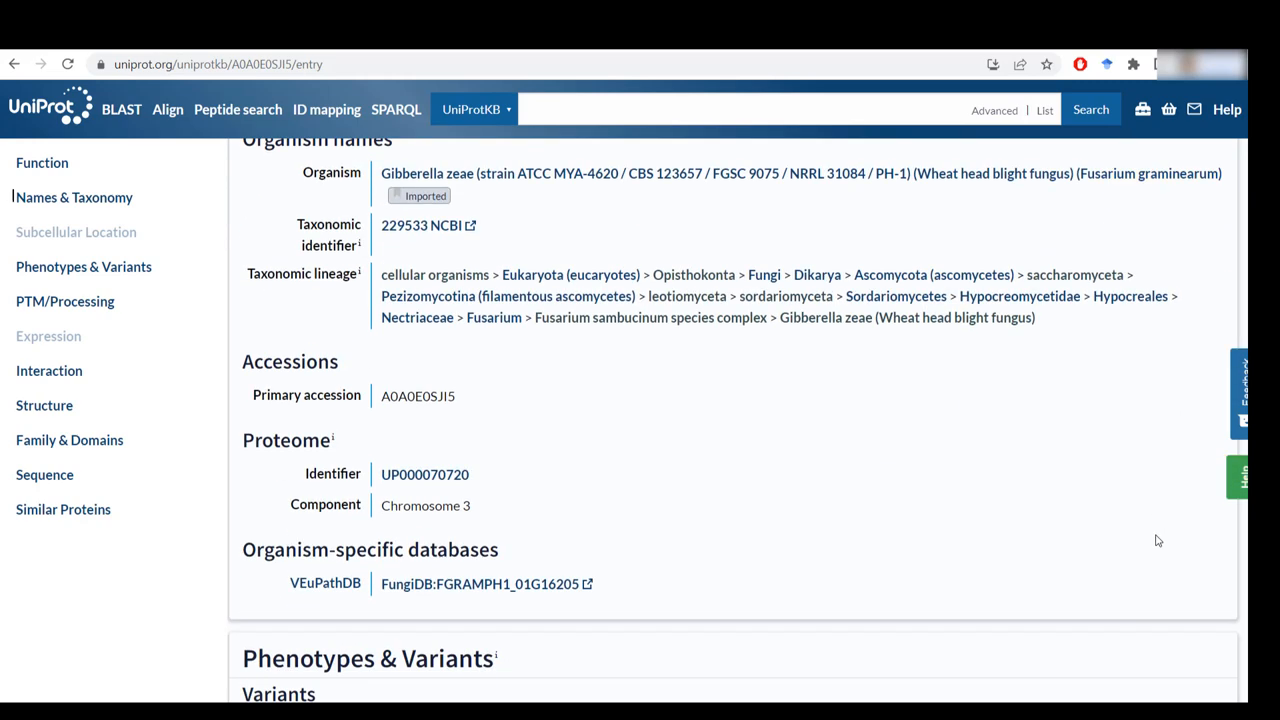
left_click(50, 108)
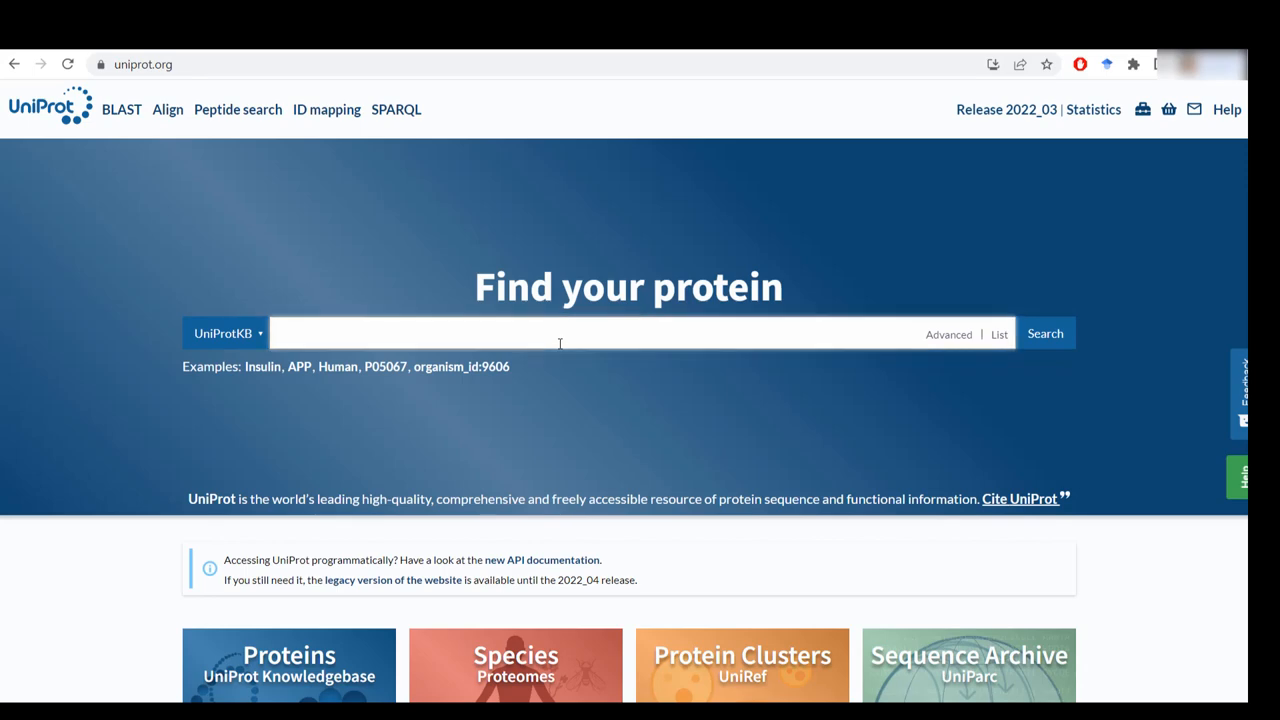
Step: Search RALF restricted to Fusarium graminearum via Advanced taxonomy field, yielding 2 results
type("RALF")
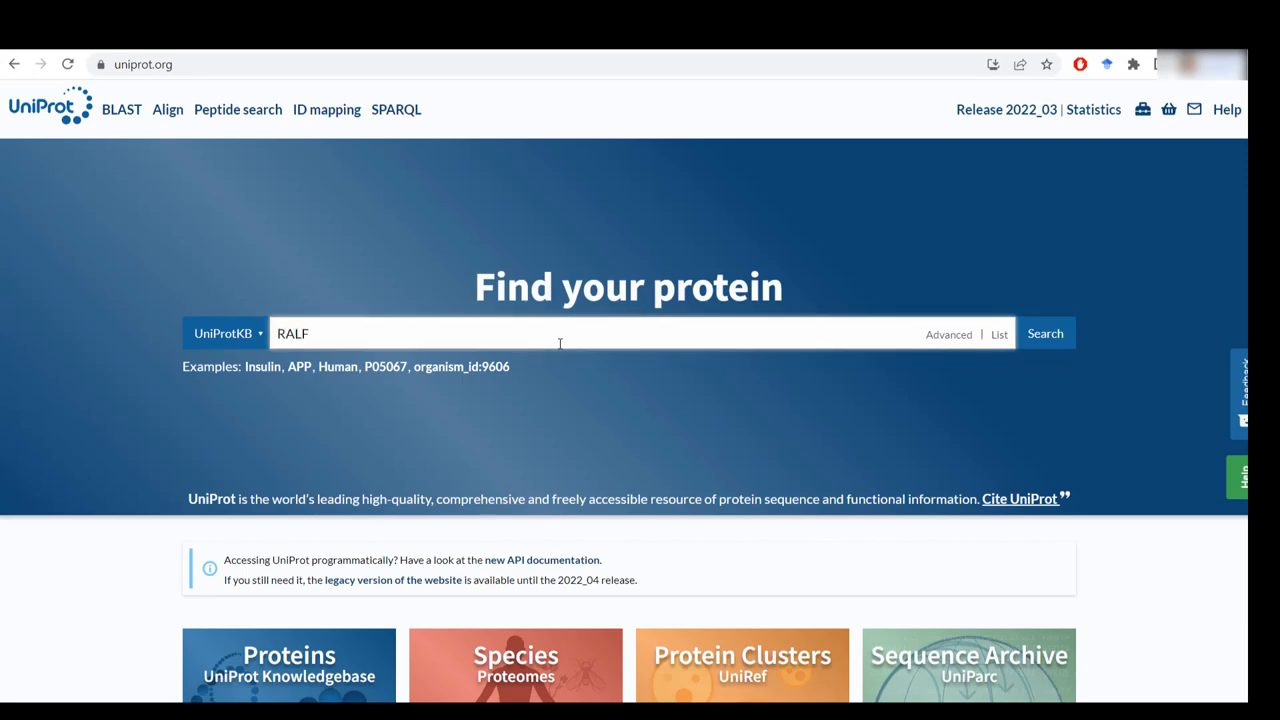
left_click(1044, 332)
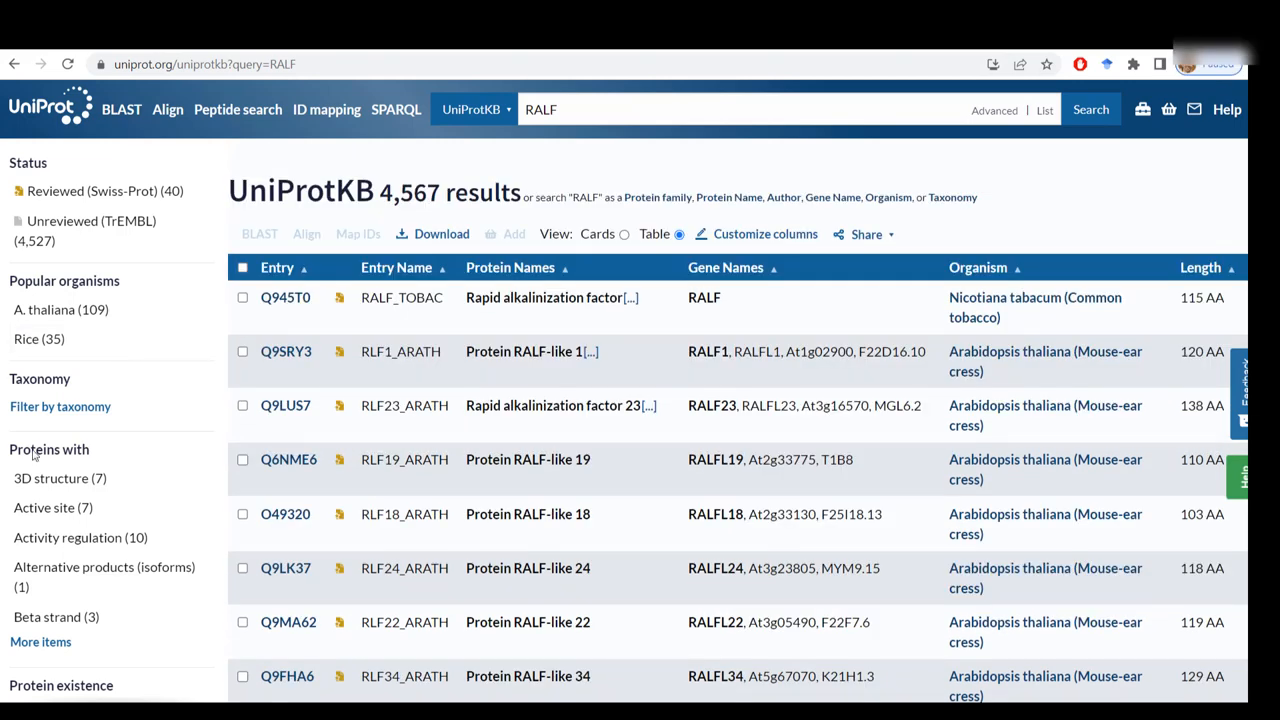
left_click(994, 110)
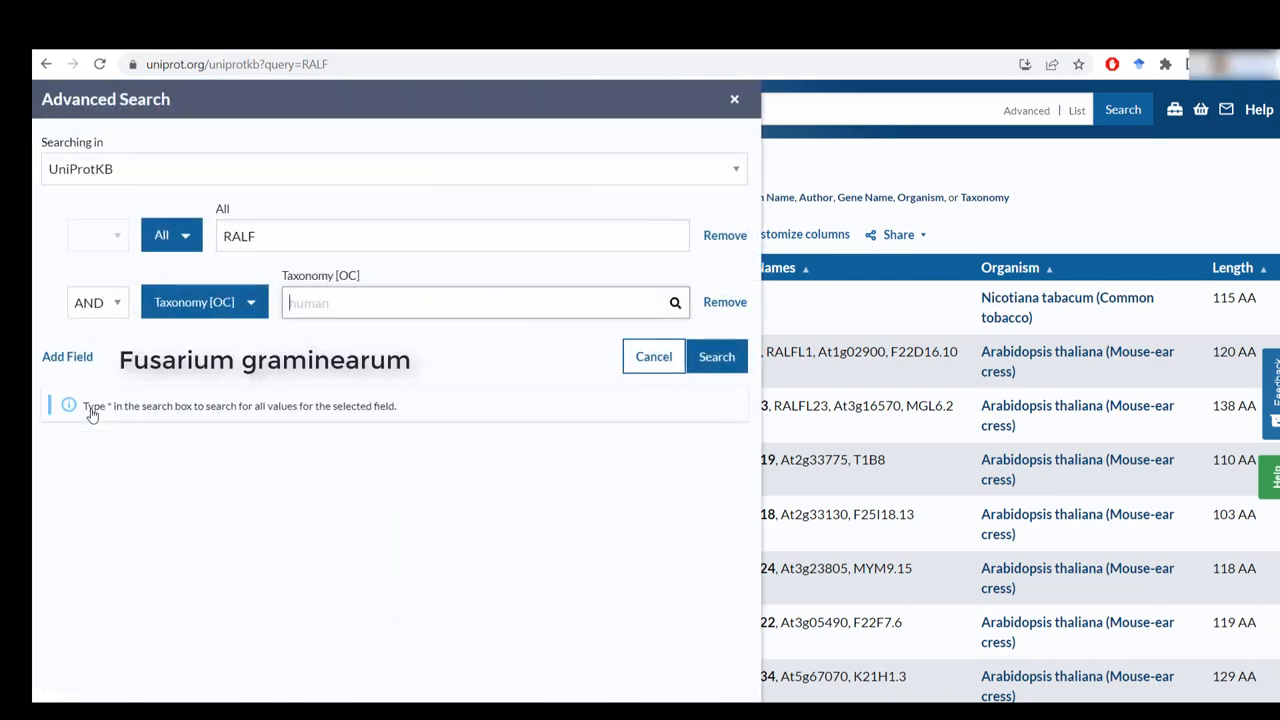
left_click(716, 356)
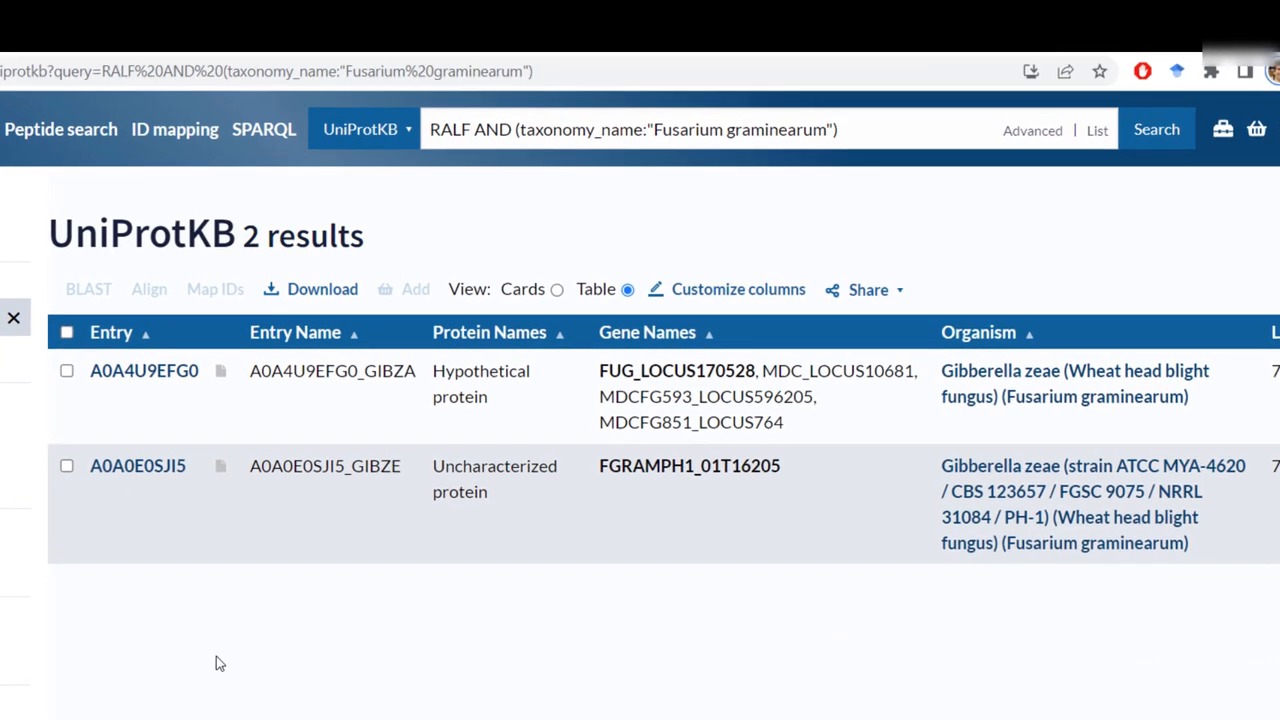
mouse_move(408, 564)
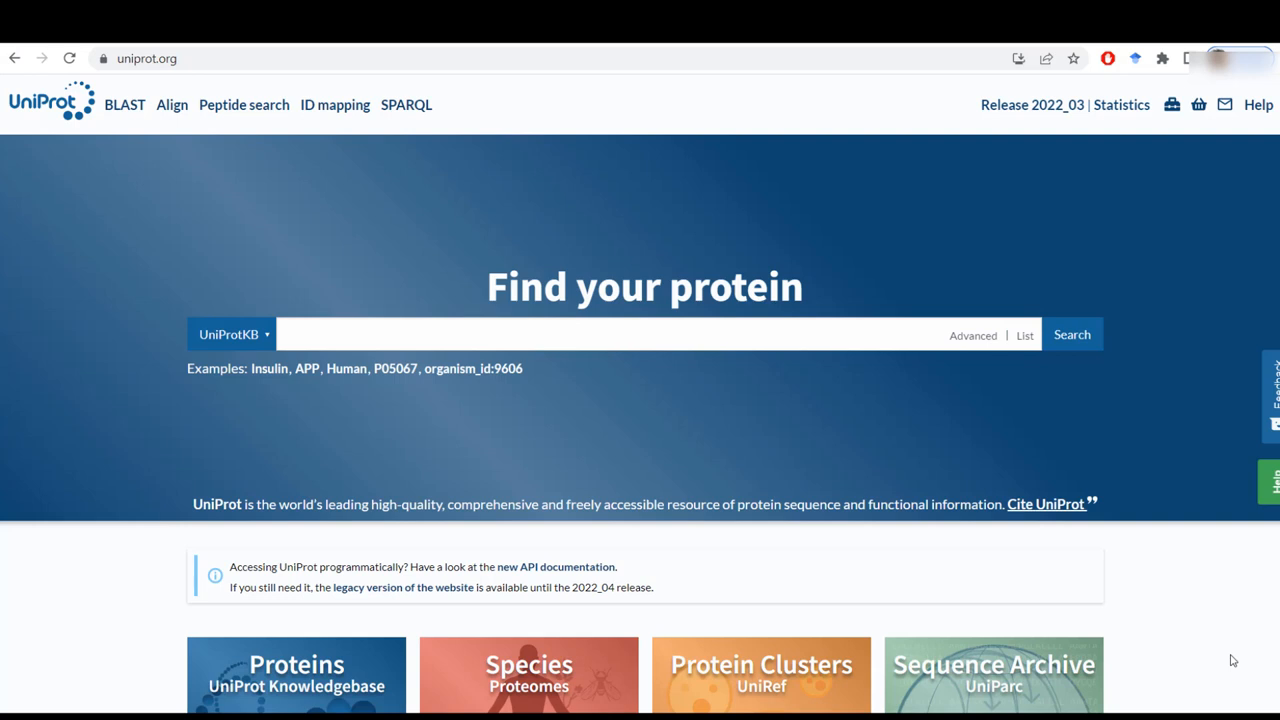
mouse_move(976, 528)
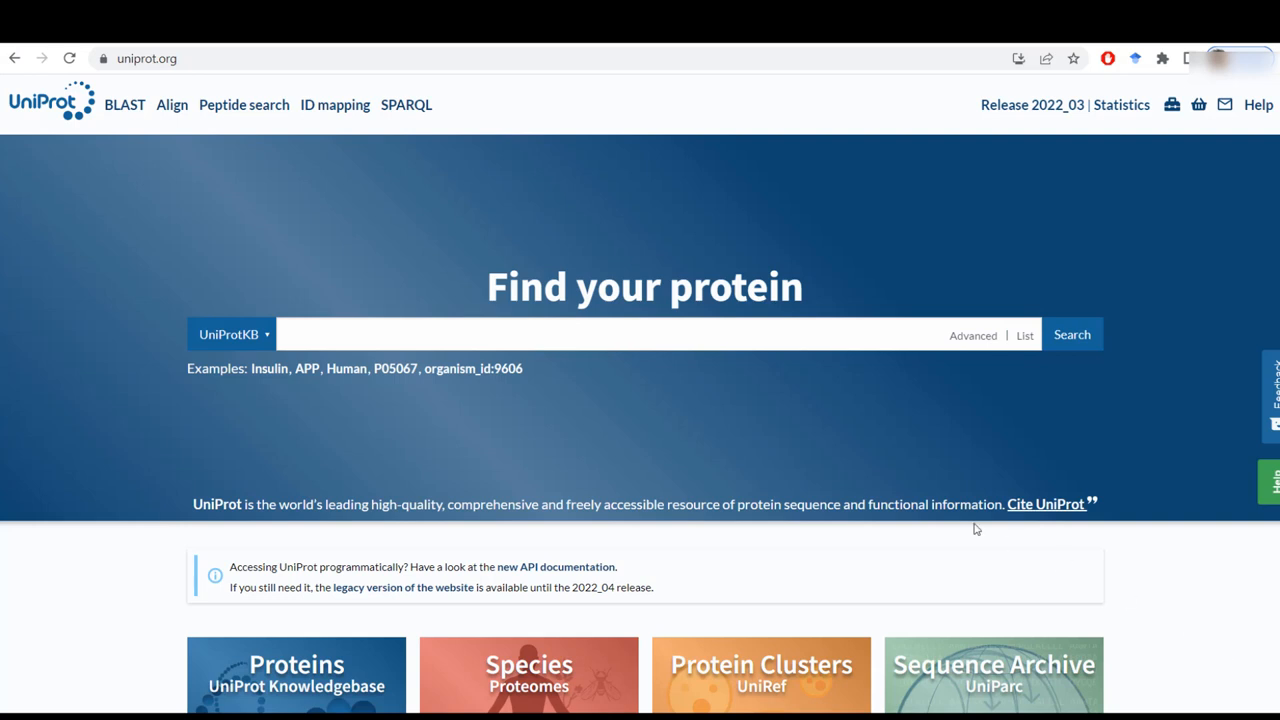
Step: Run BLAST on the pasted peptide sequence MKFSIAALSL... and view the completed job in Tool results
left_click(124, 104)
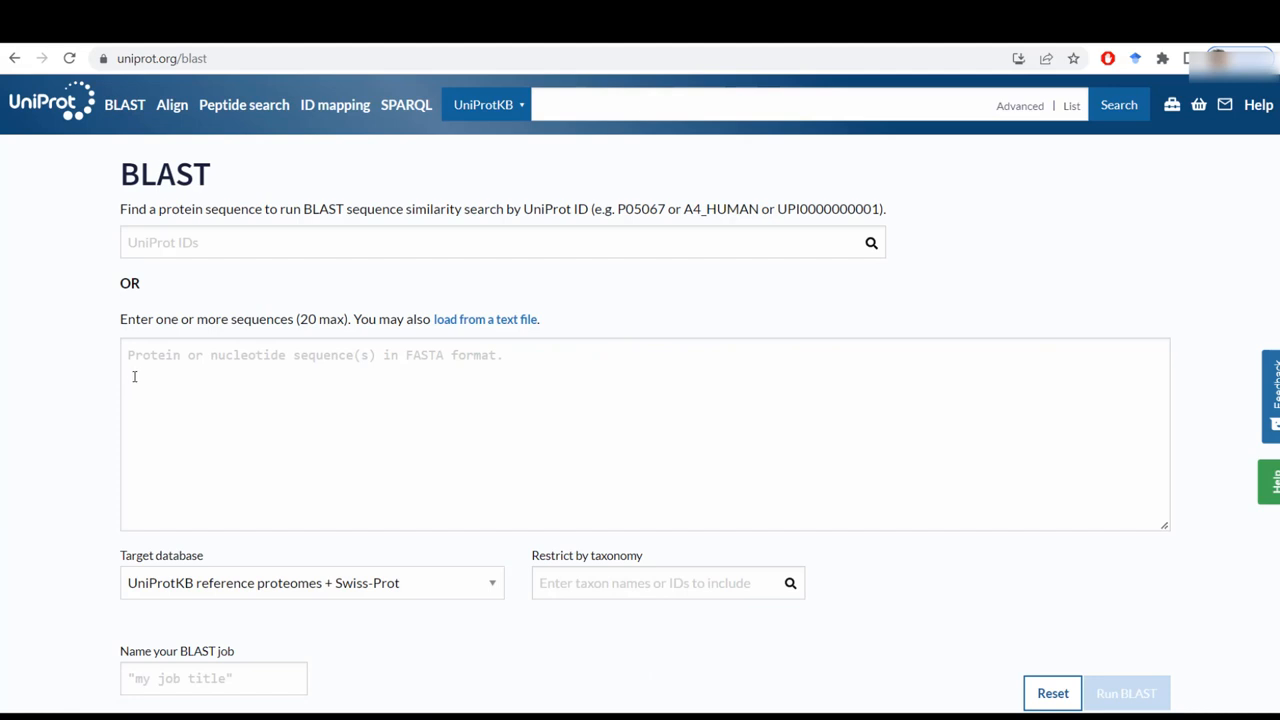
type("MKFSIAALSLVTLAAASPVQERTNYISYEGLKRDGTPCSLVTVSWQNCRPAAYANTWSRGCSPITRCRDGYPPGP")
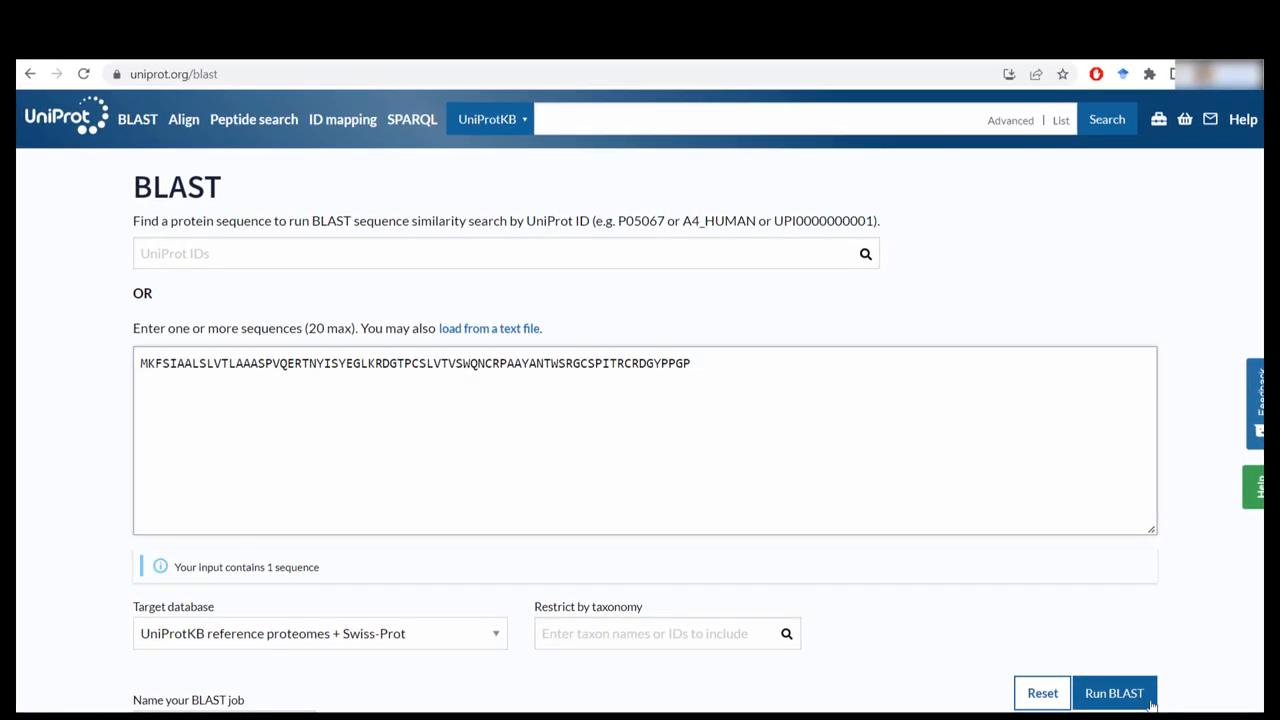
left_click(1114, 692)
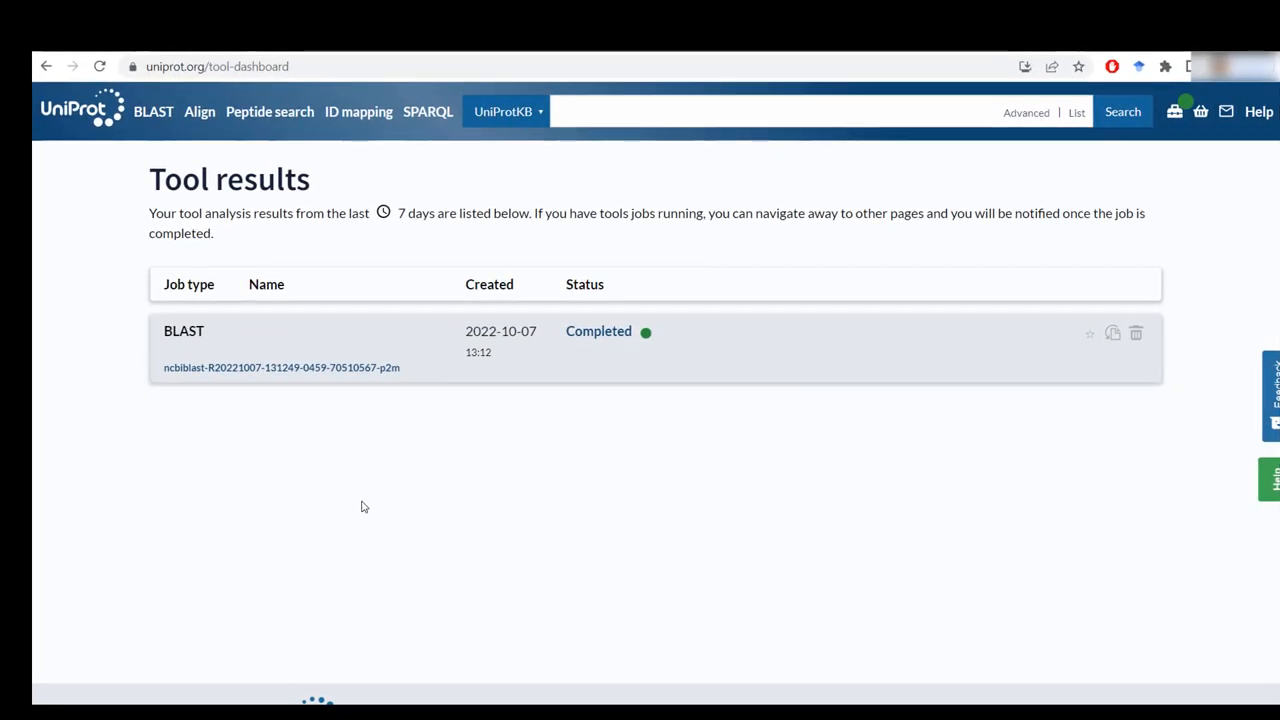
left_click(280, 368)
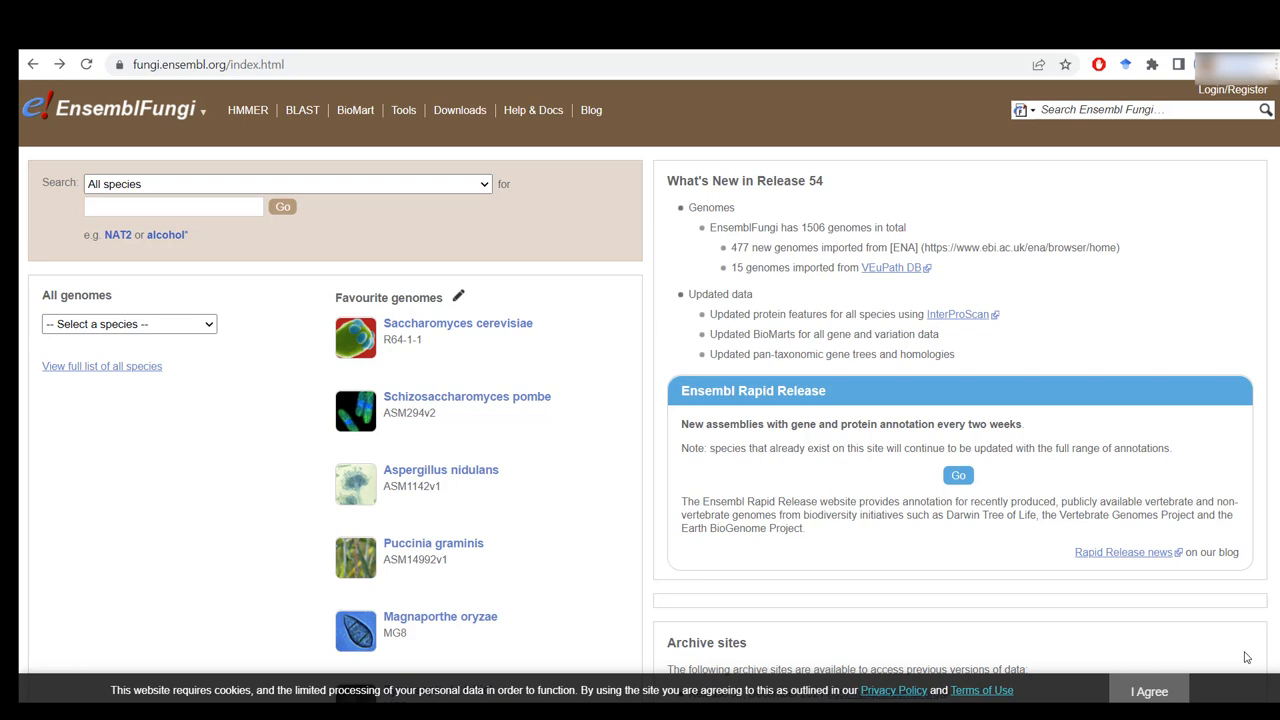
Step: Search RALF and filter species to Fusarium graminearum str. PH-1, leaving gene FGRAMPH1_01G16205
type("RAL")
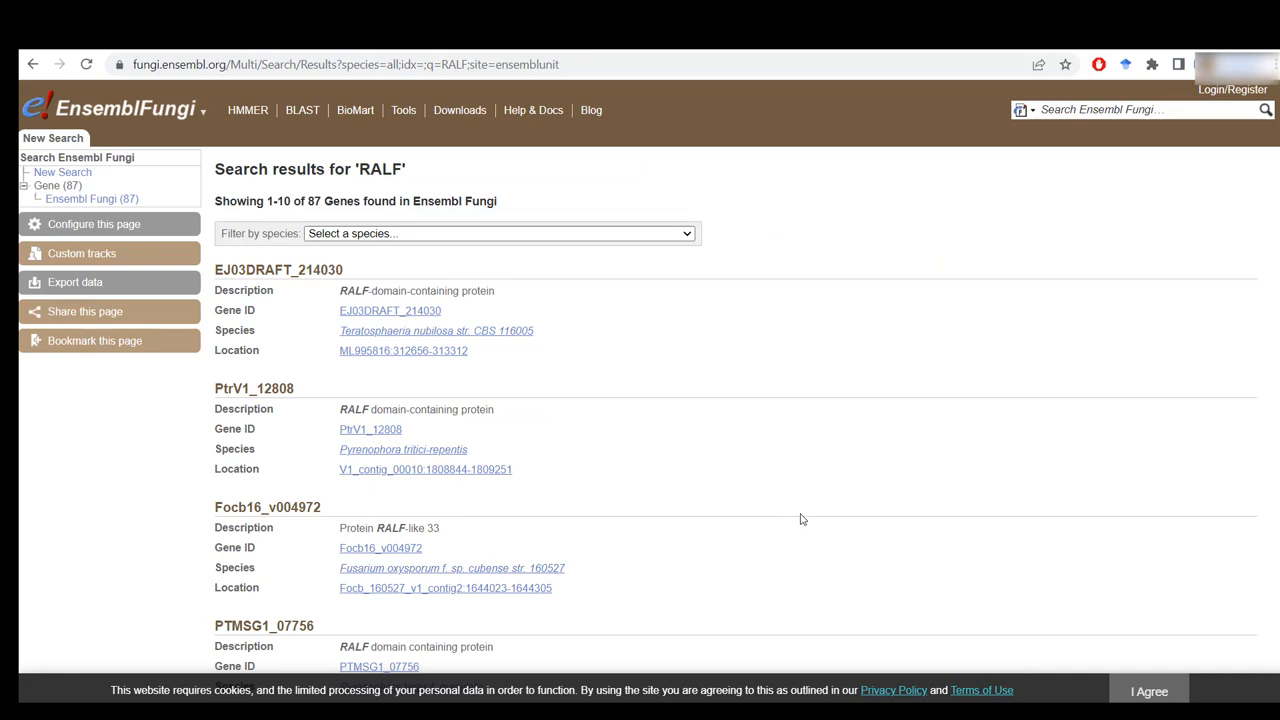
left_click(496, 232)
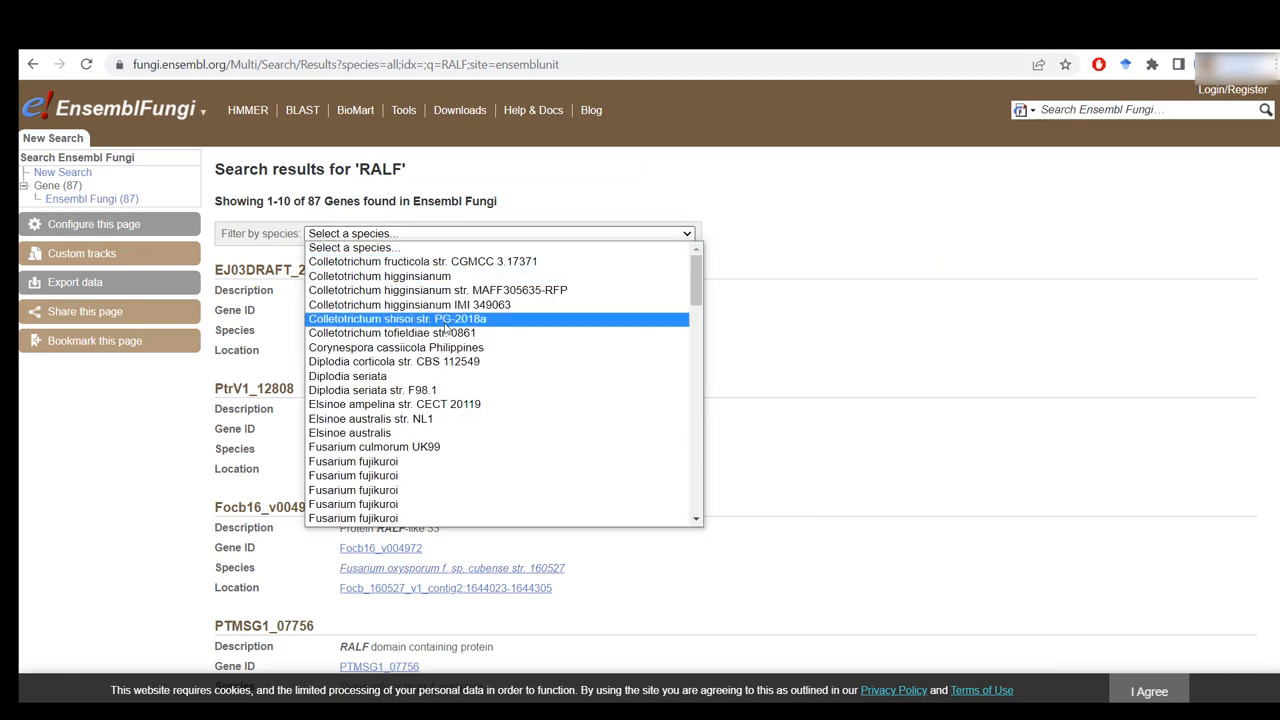
scroll("down", 3)
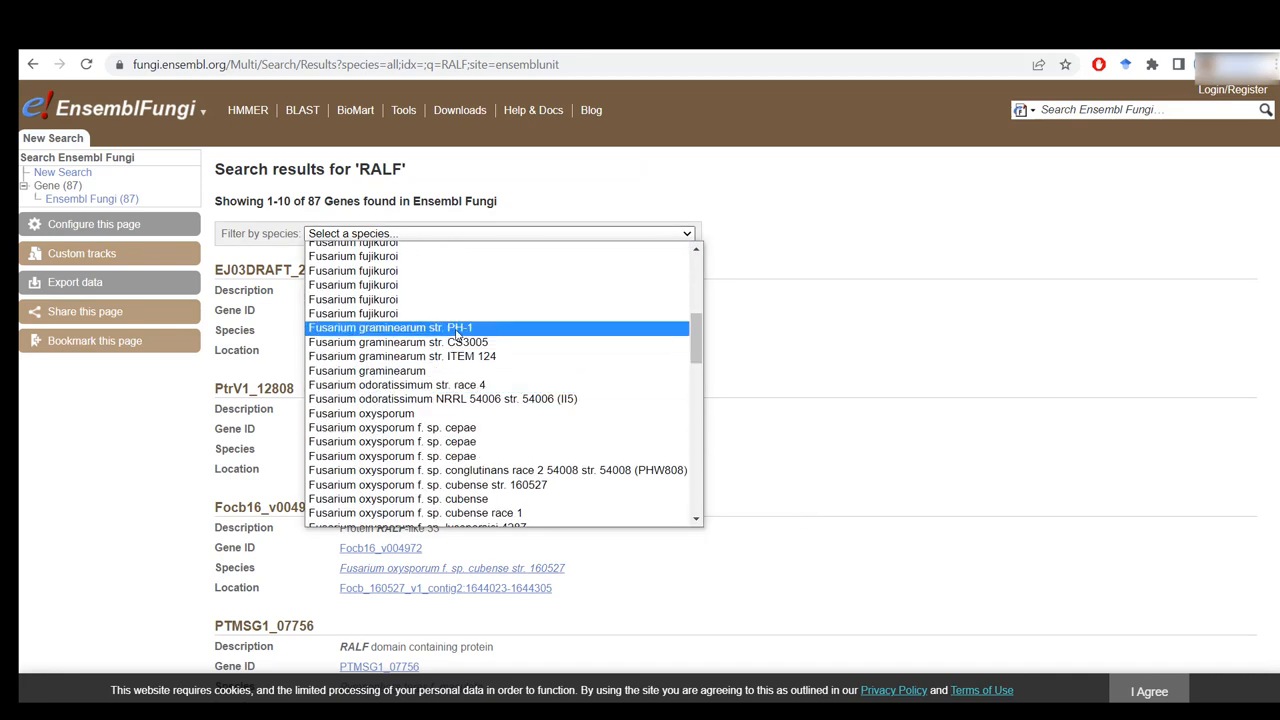
left_click(390, 328)
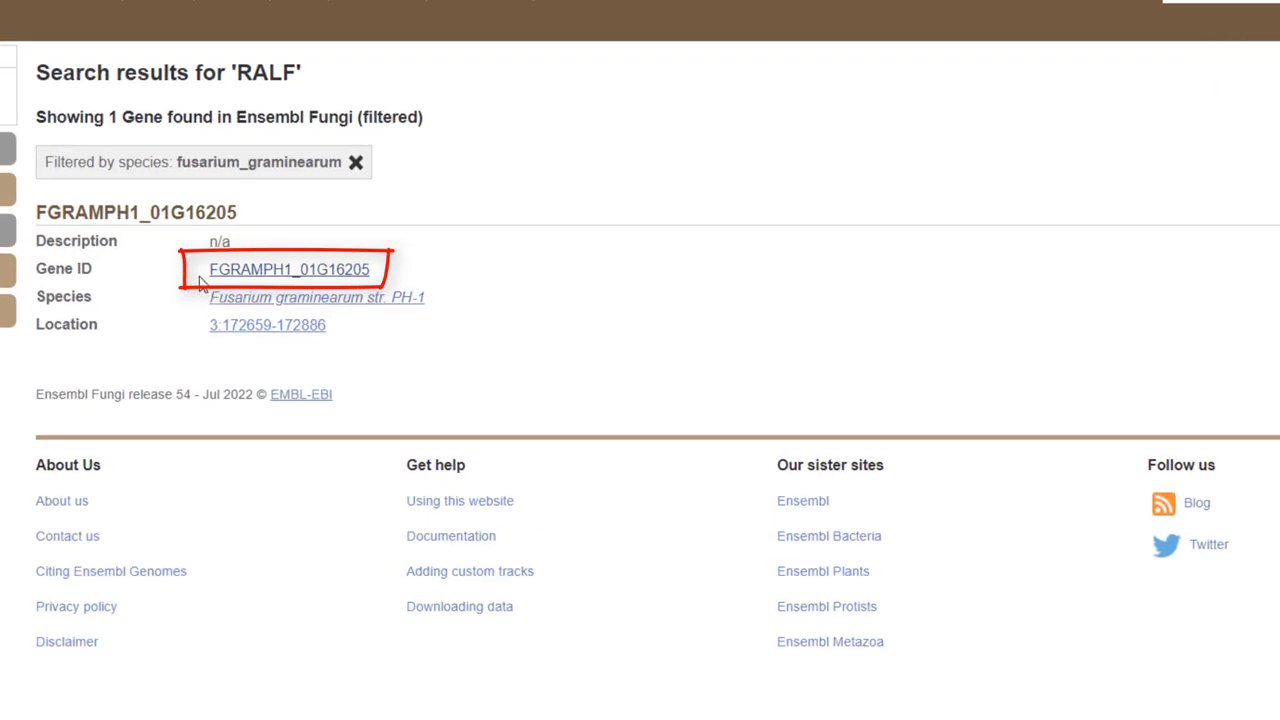
mouse_move(586, 304)
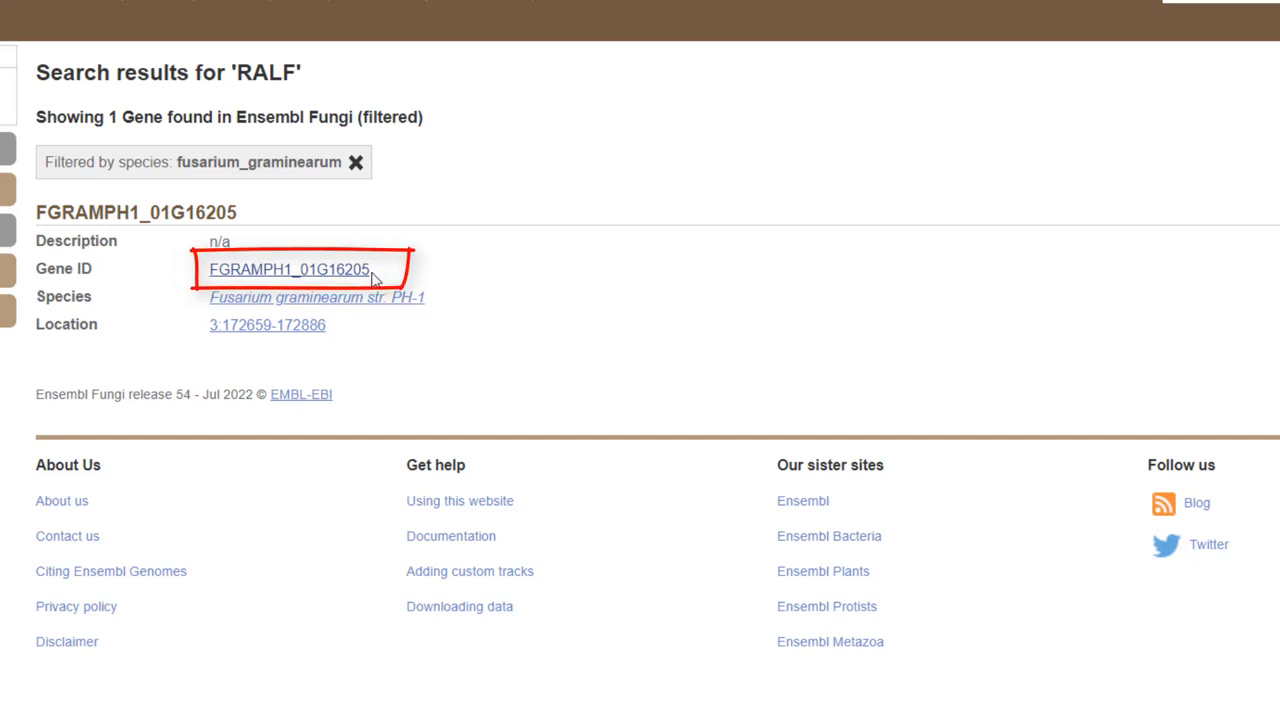
mouse_move(452, 536)
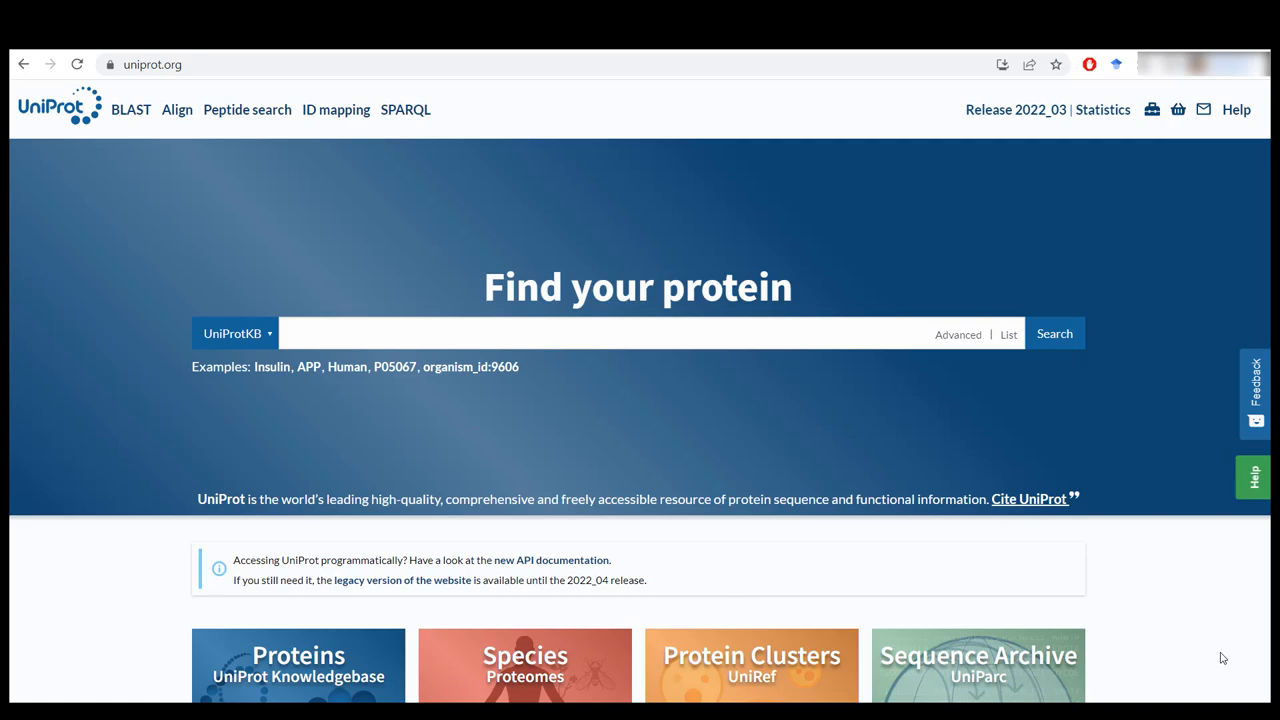
Step: Reach the Contact us form through the Help center's Get in touch link
left_click(1236, 108)
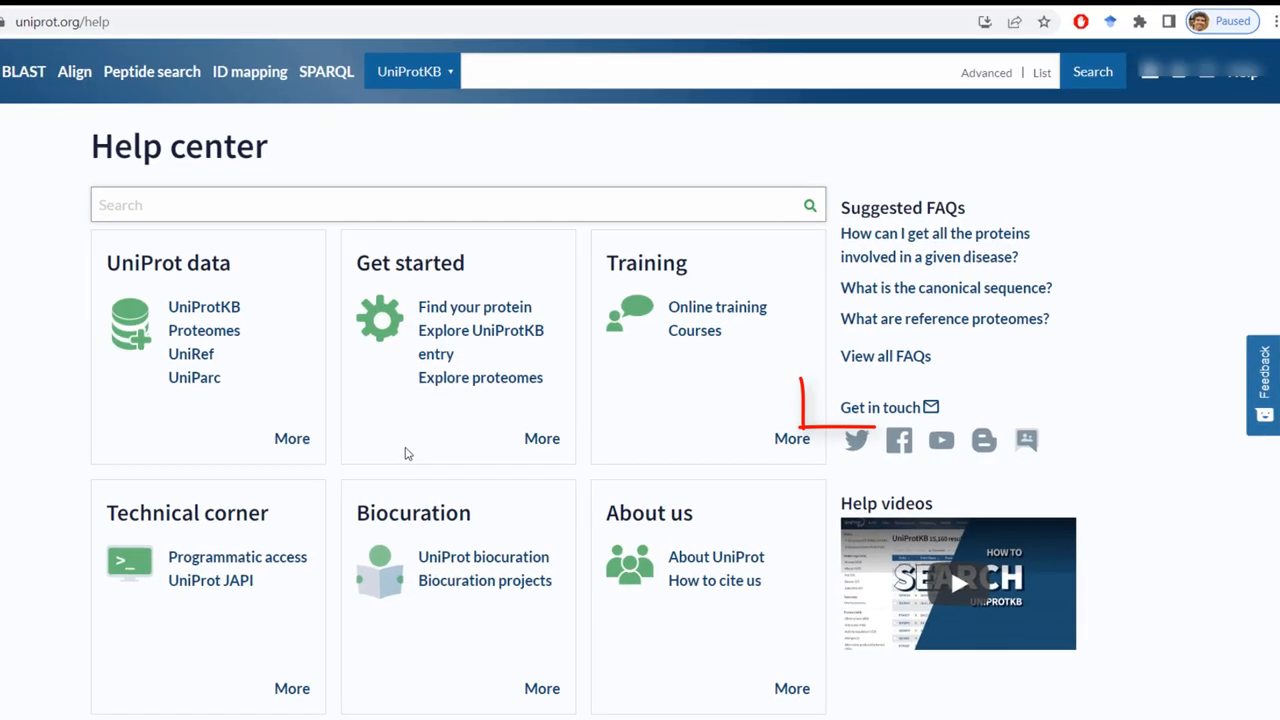
left_click(880, 408)
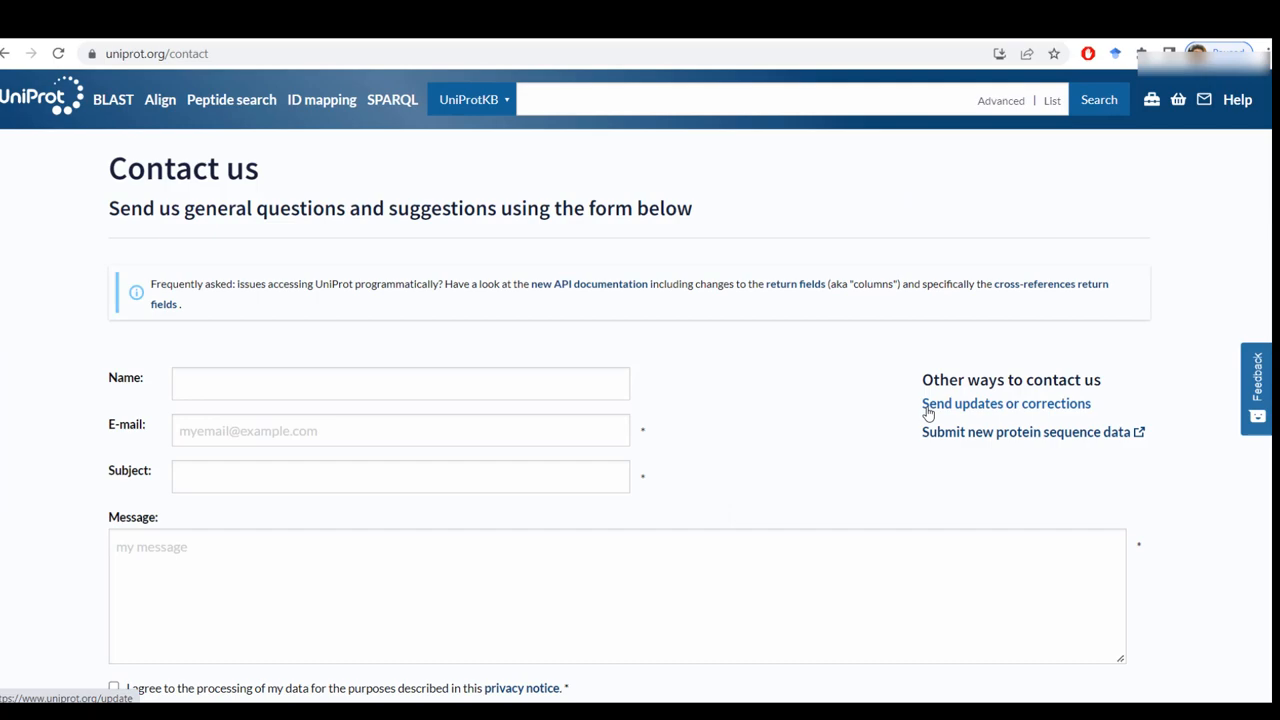